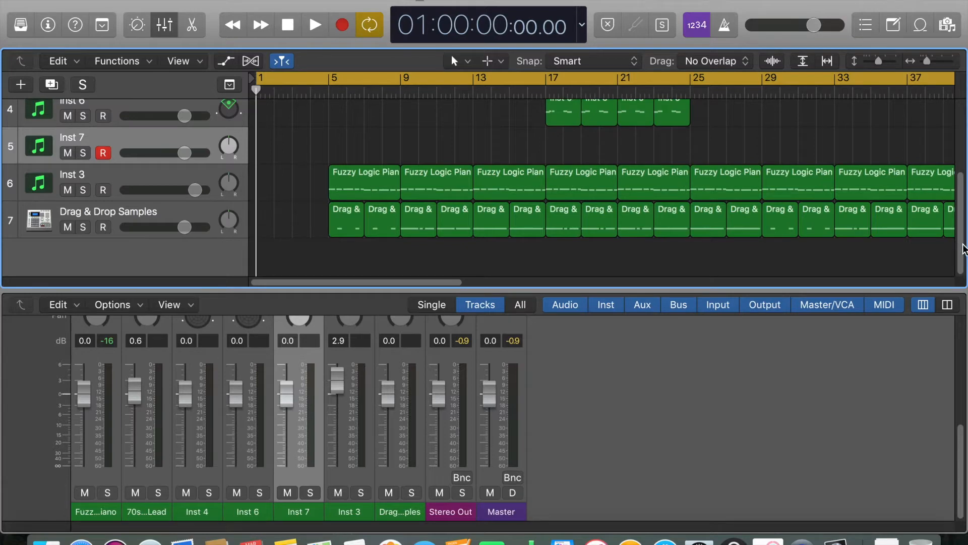
Scroll the track list and Mixer so the EQ, MIDI FX, Input and Audio FX slots show.
scroll("up", 3)
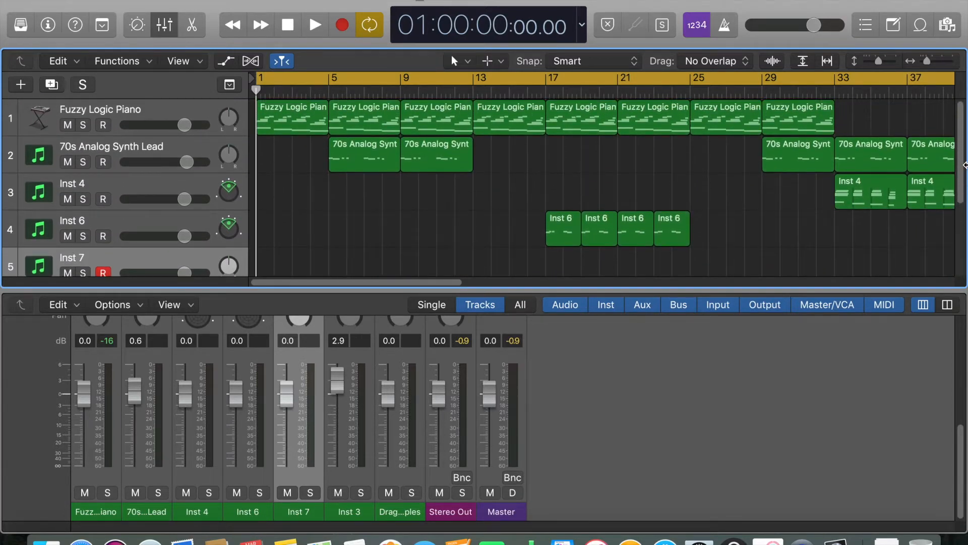
scroll("down", 3)
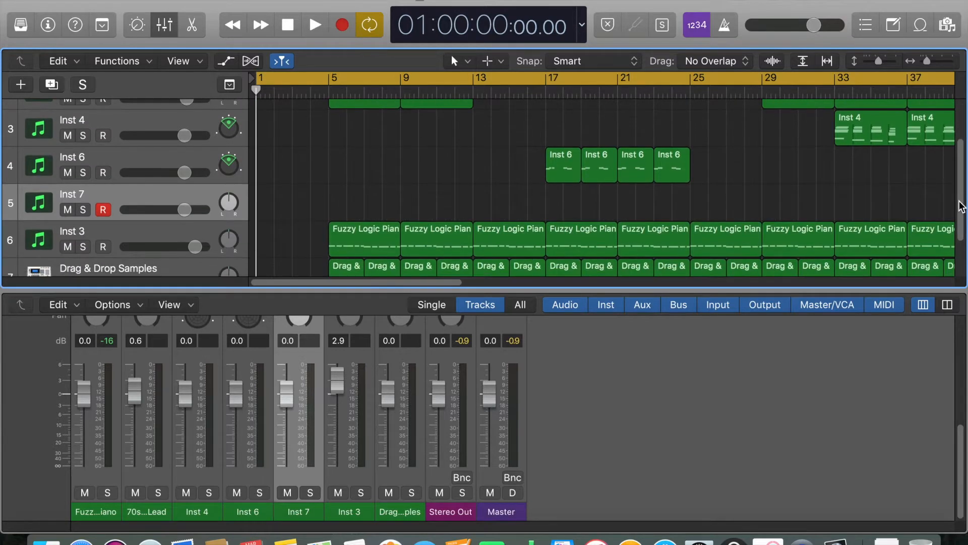
scroll("down", 3)
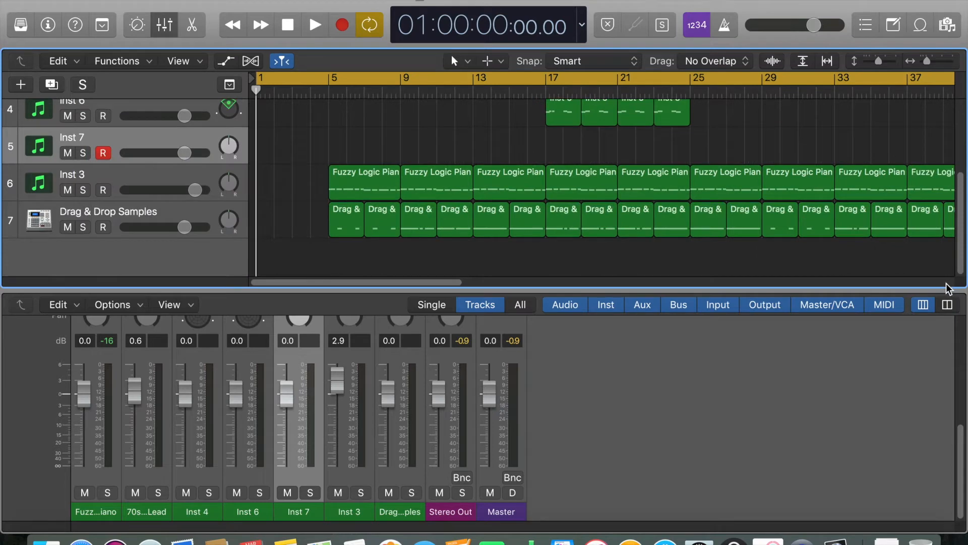
mouse_move(650, 329)
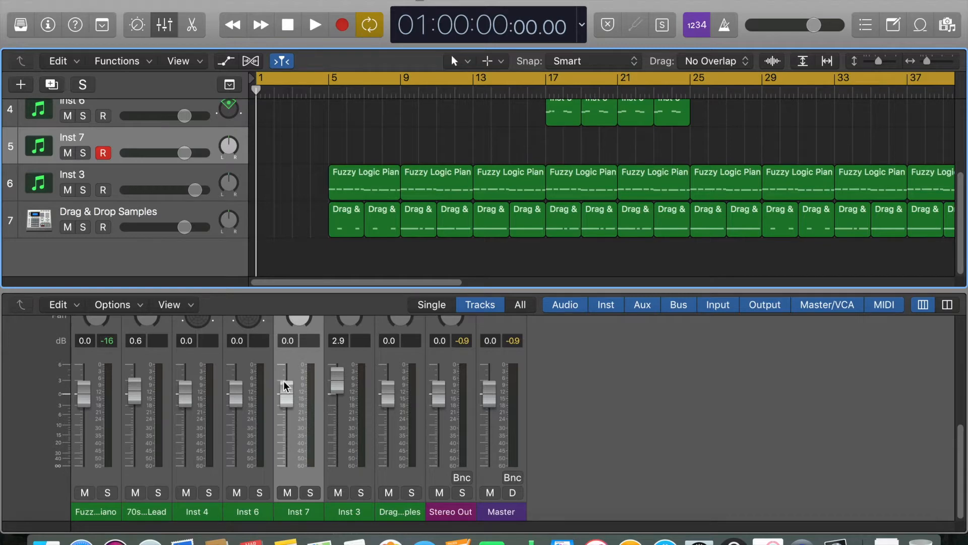
mouse_move(932, 483)
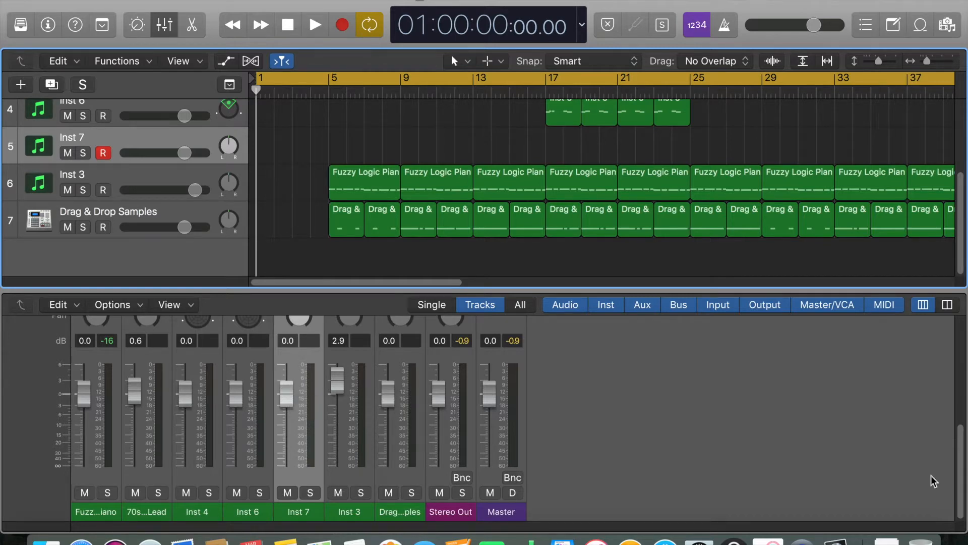
mouse_move(931, 291)
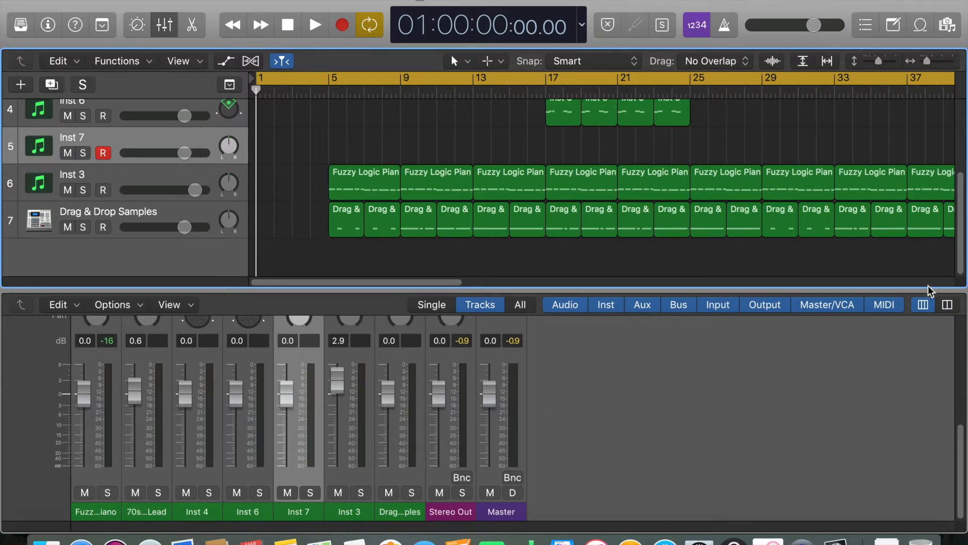
mouse_move(913, 313)
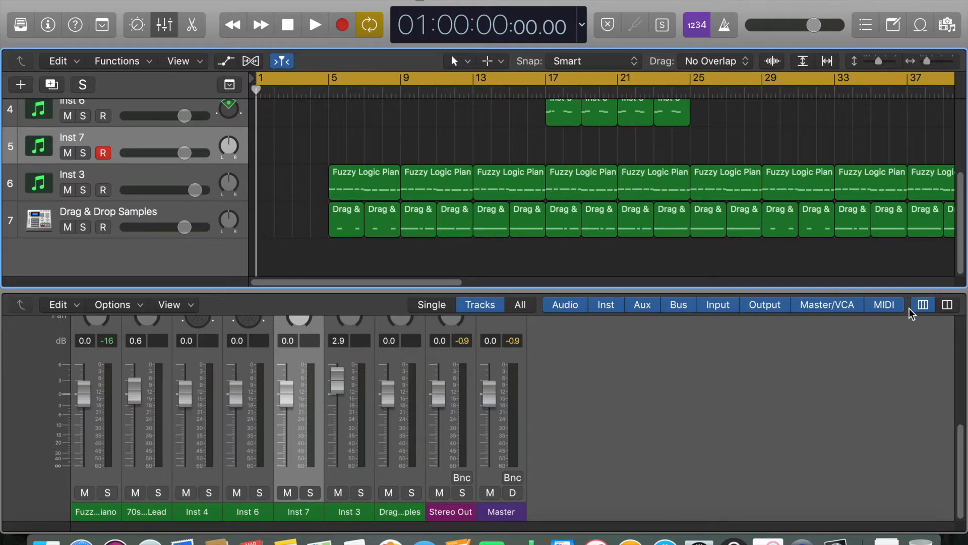
scroll("up", 3)
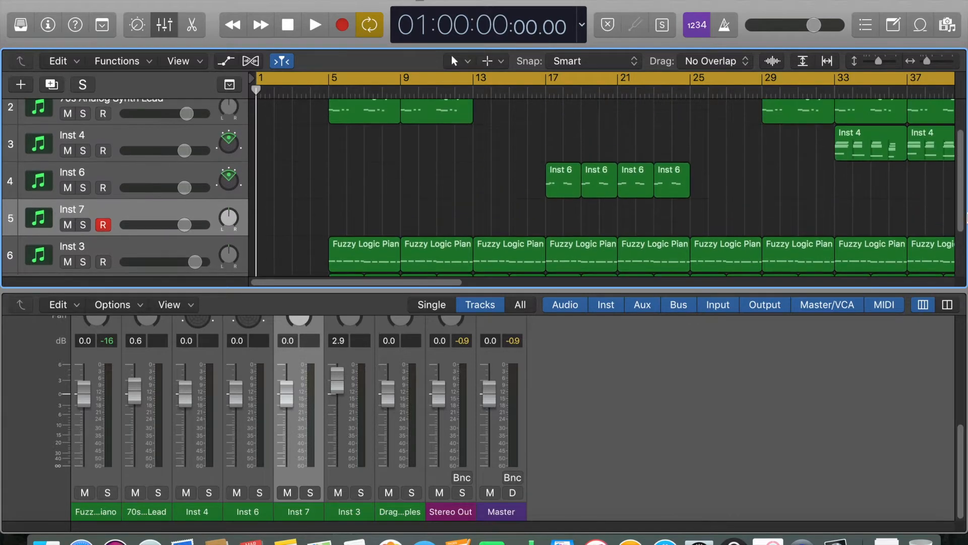
scroll("down", 3)
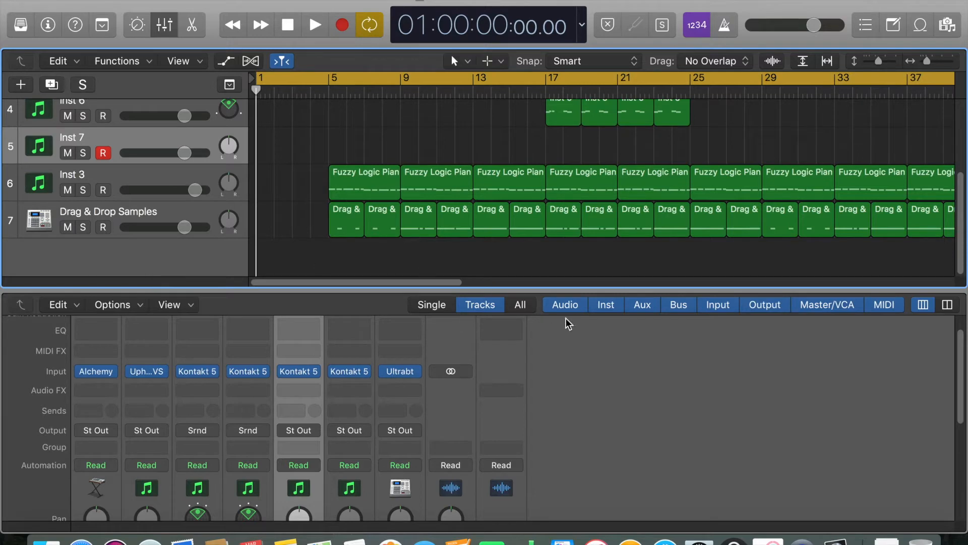
left_click(315, 24)
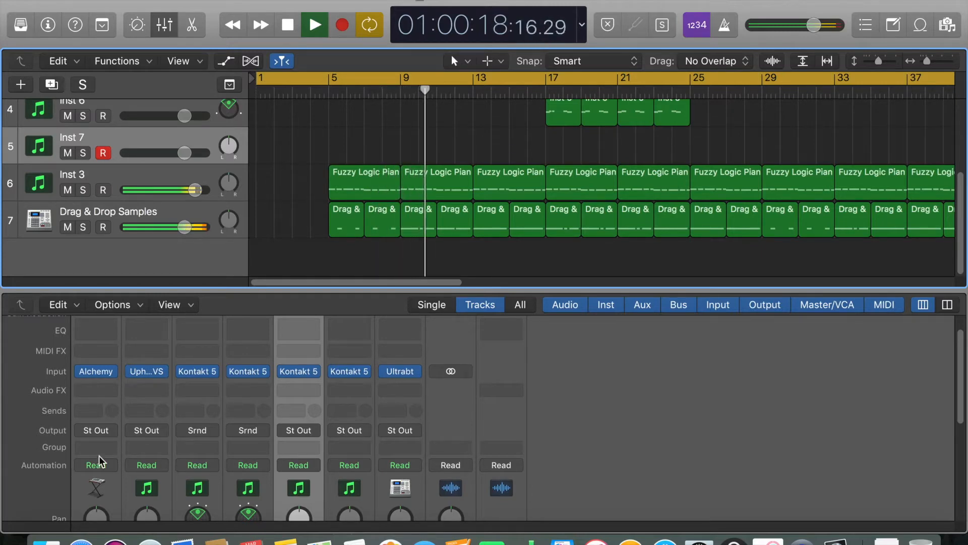
left_click_drag(186, 227, 180, 227)
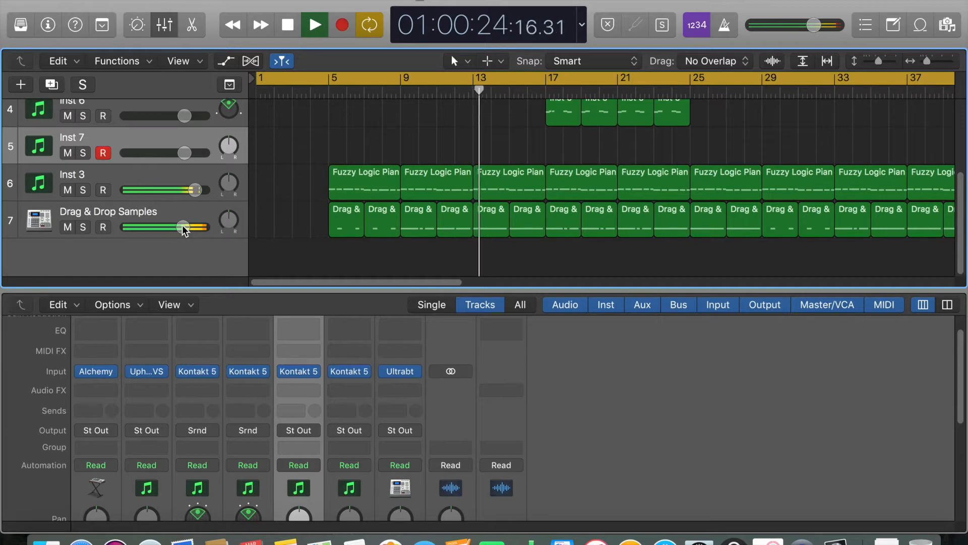
left_click(314, 25)
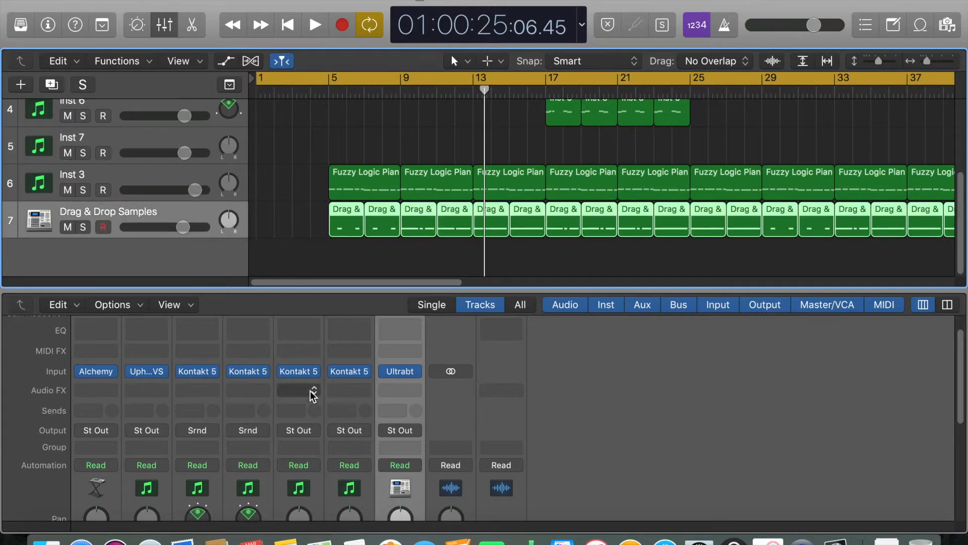
Add a new software instrument track, Inst 8, from the track header menu.
right_click(98, 219)
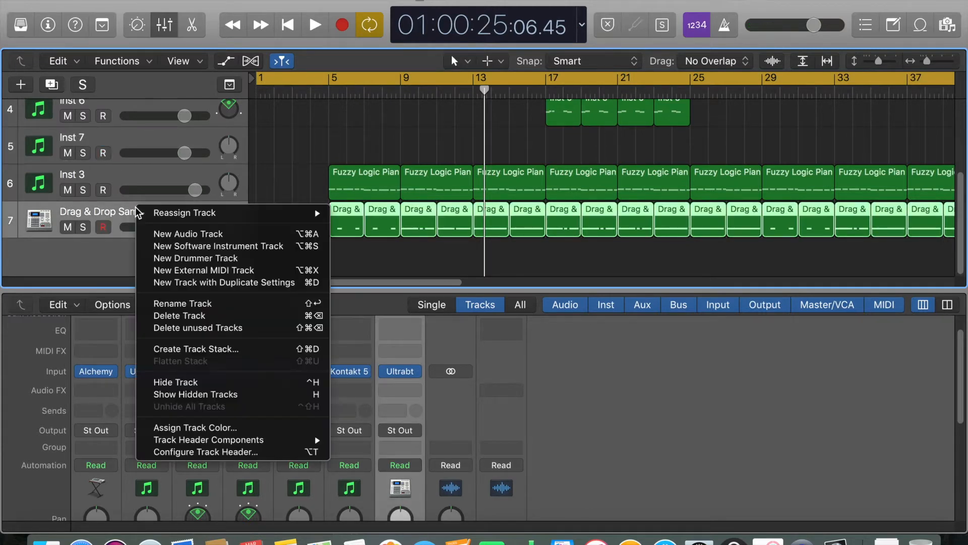
left_click(224, 282)
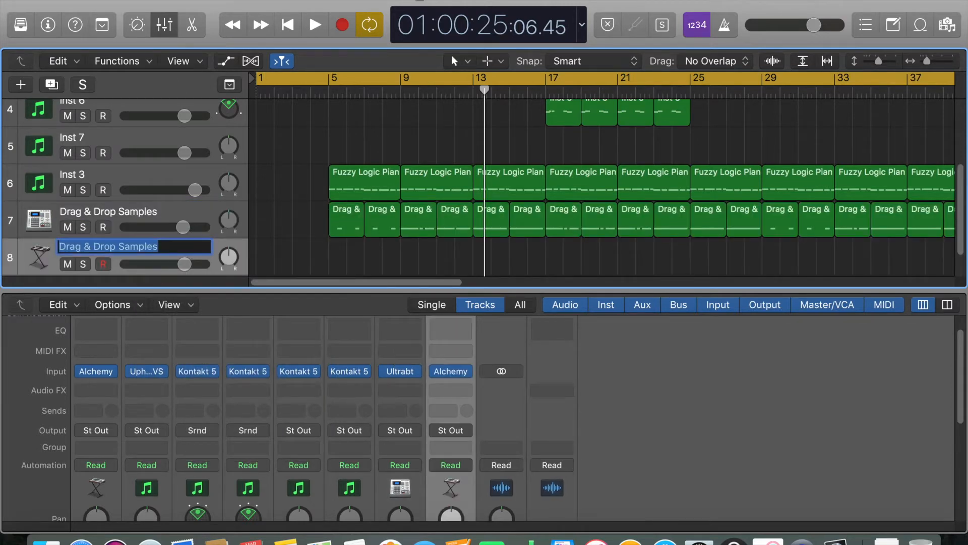
right_click(38, 256)
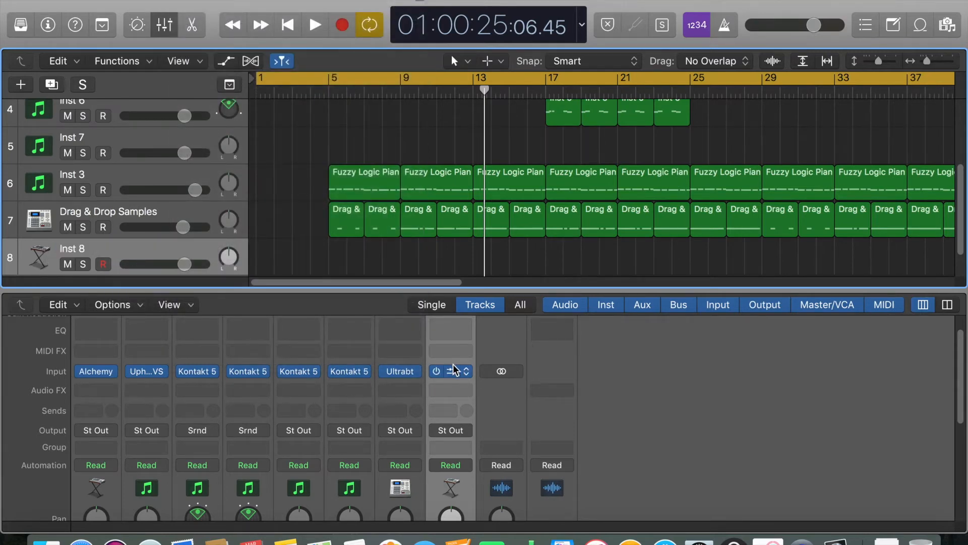
Load Uphoria VST in stereo on Inst 8, dismissing the save prompt and closing its window.
left_click(450, 371)
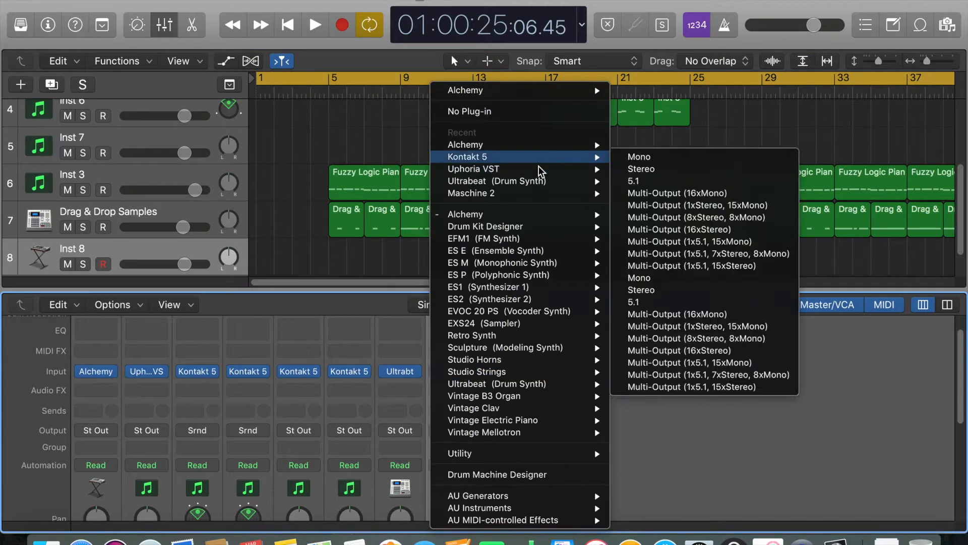
mouse_move(473, 169)
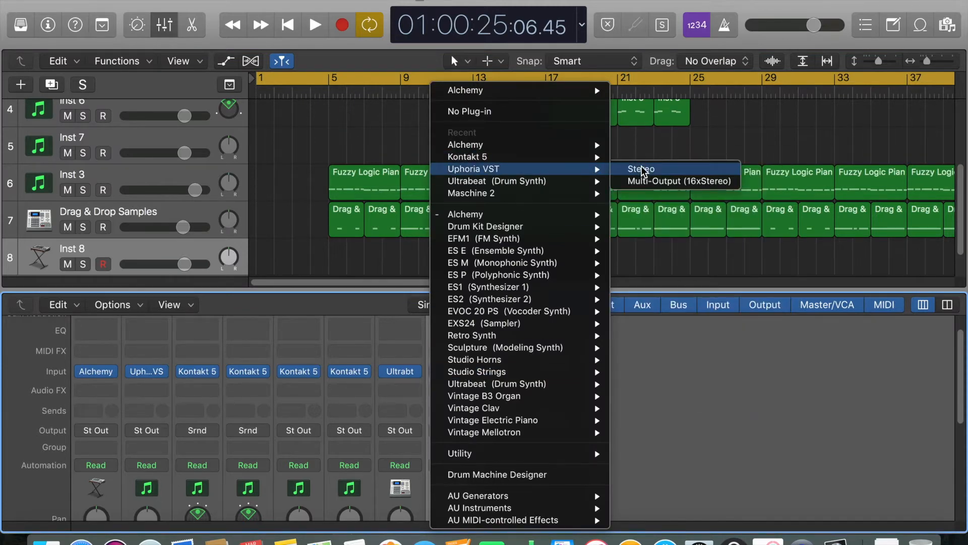
left_click(642, 168)
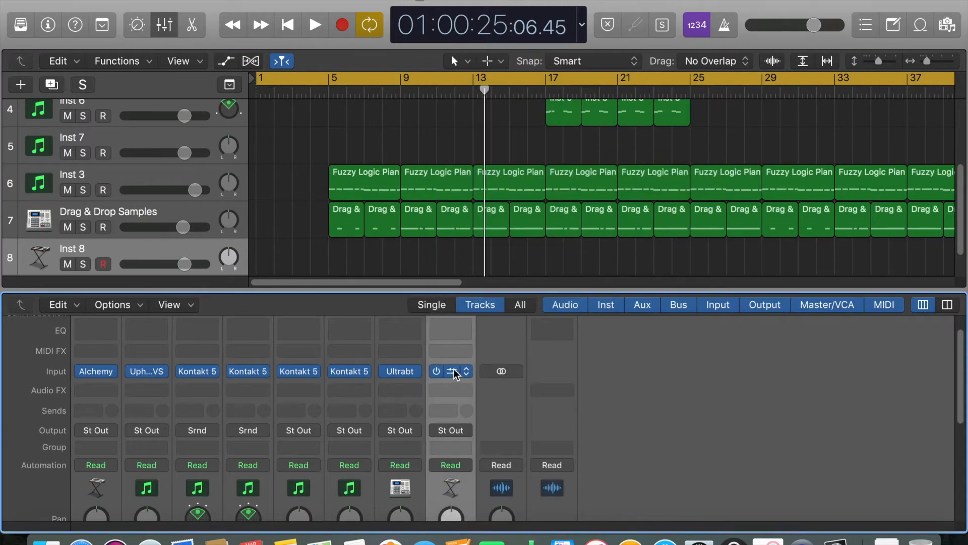
mouse_move(460, 371)
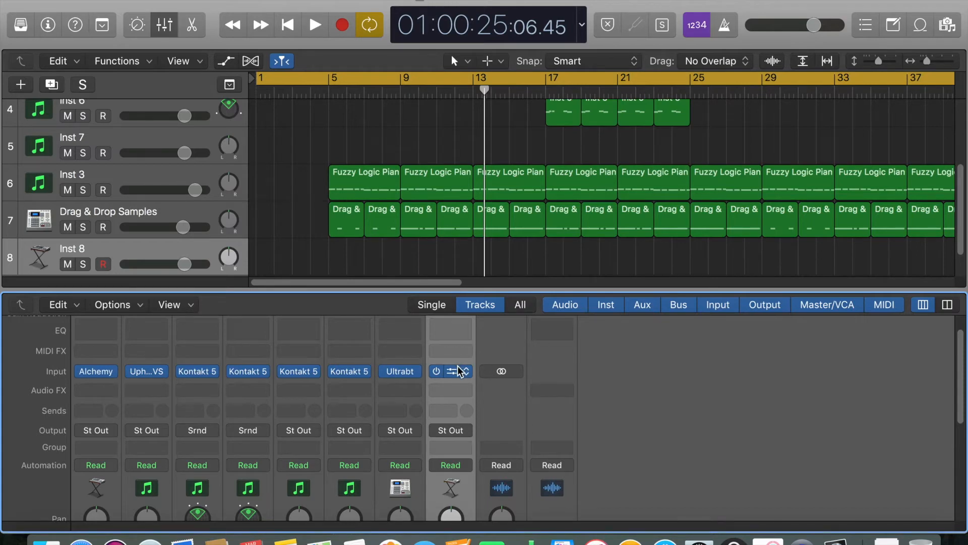
mouse_move(472, 384)
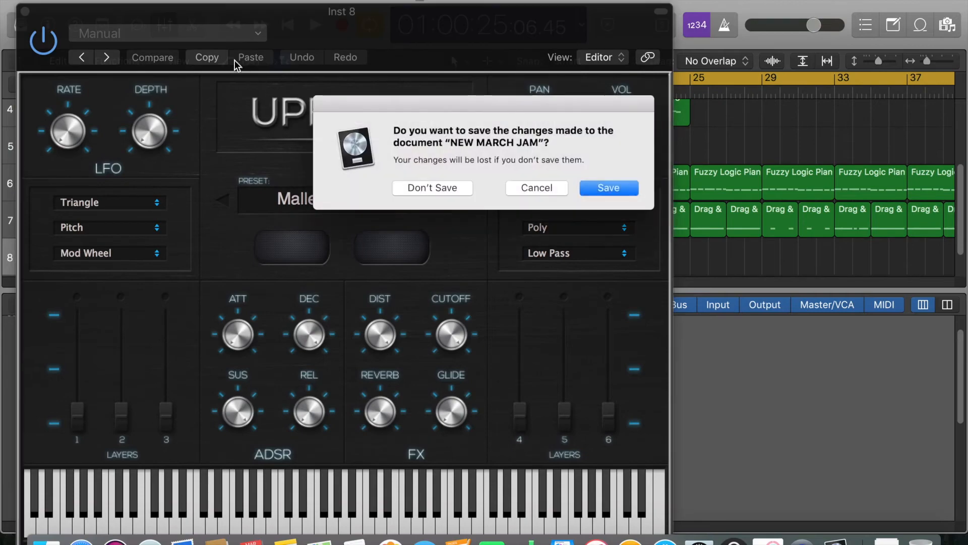
mouse_move(464, 179)
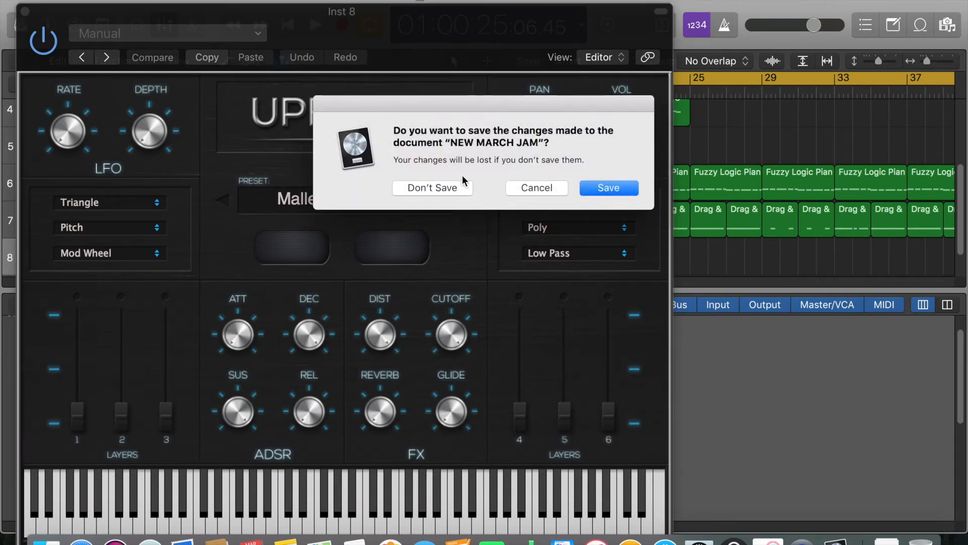
left_click(433, 187)
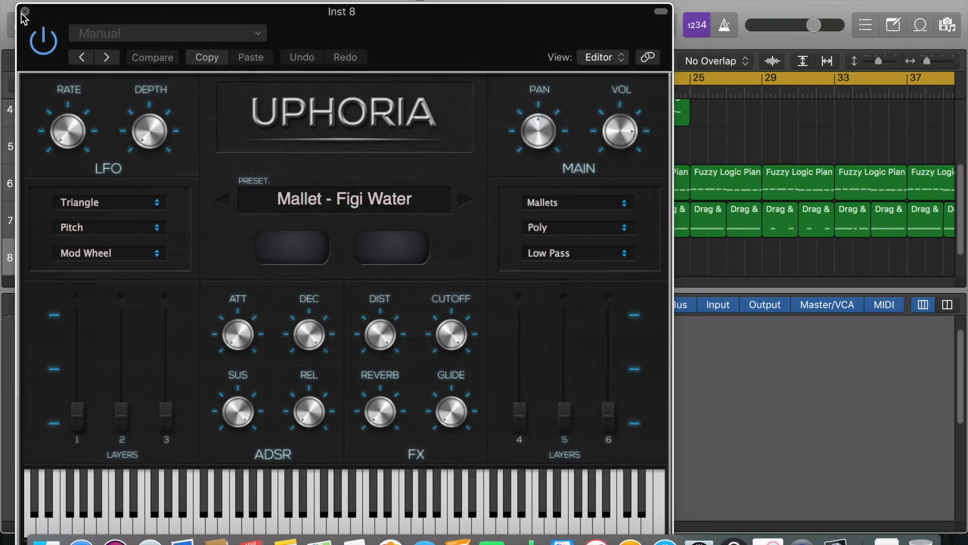
left_click(25, 11)
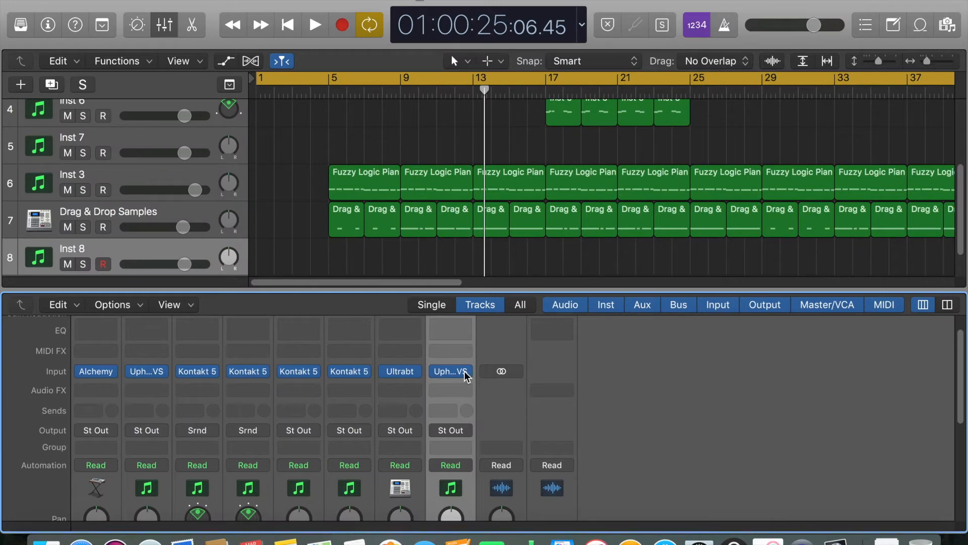
Swap Inst 8's instrument for Ultrabeat and bring up its Drum Kits preset menu.
left_click(450, 371)
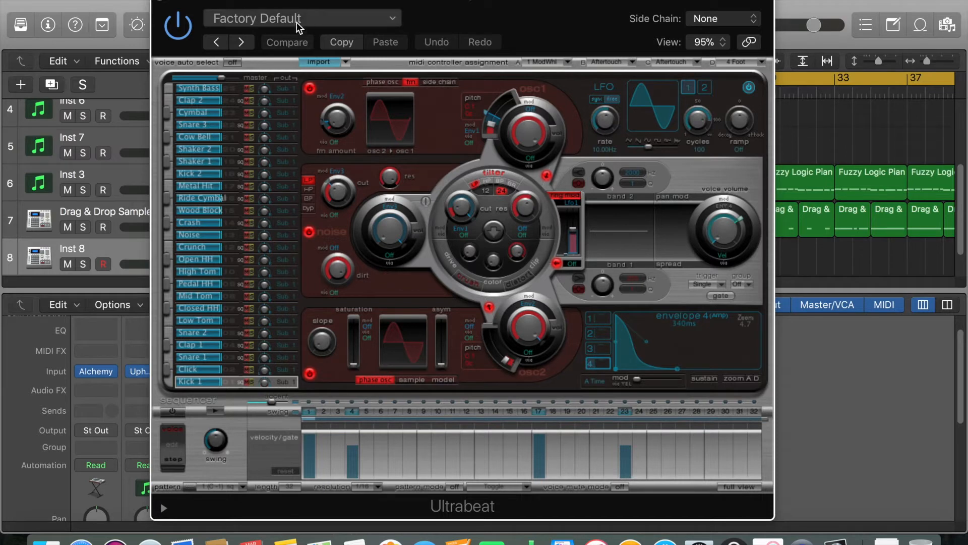
left_click(302, 18)
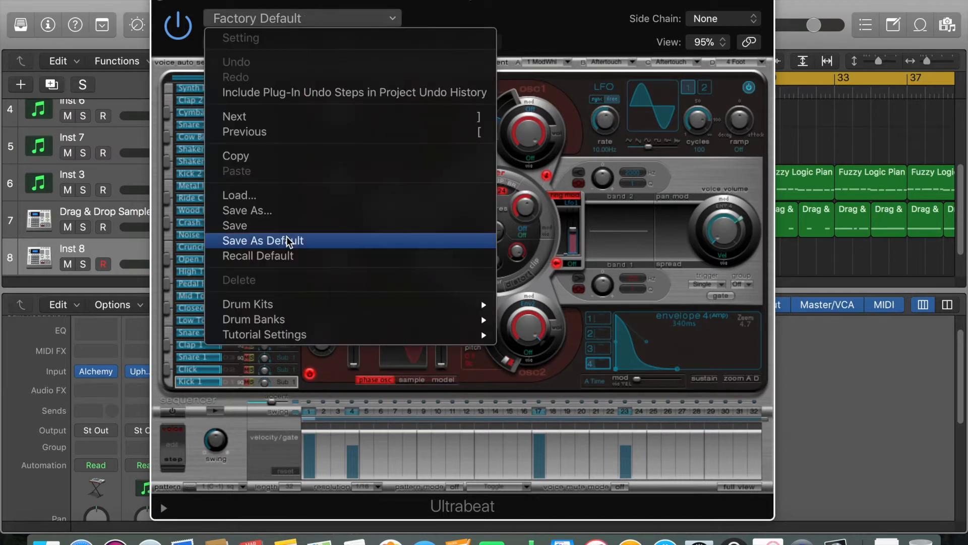
mouse_move(253, 319)
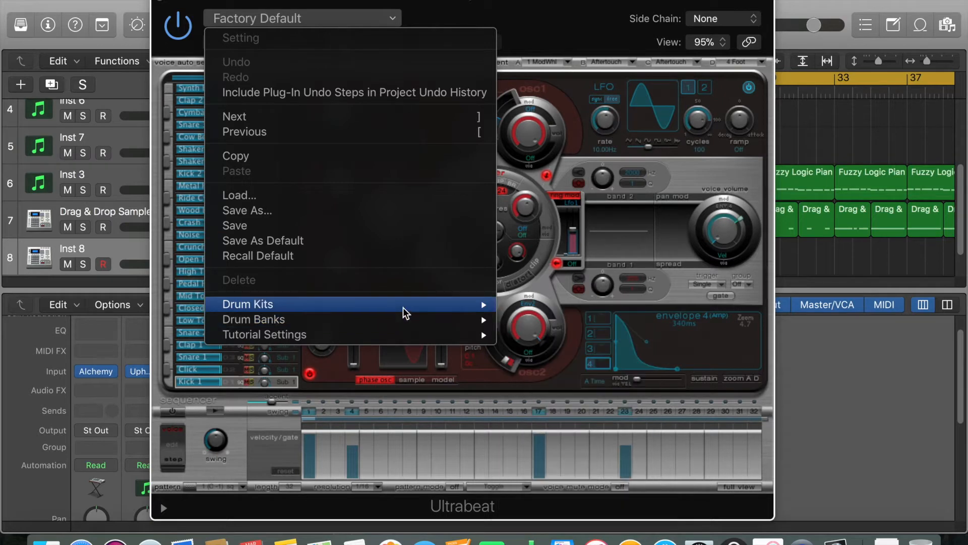
mouse_move(336, 206)
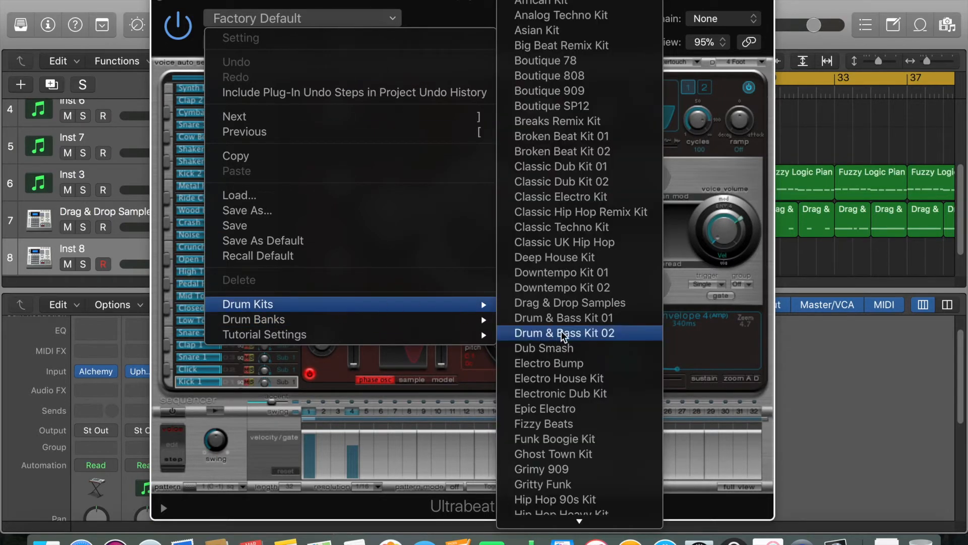
Search This Mac in Finder for 'kick' samples.
left_click(569, 302)
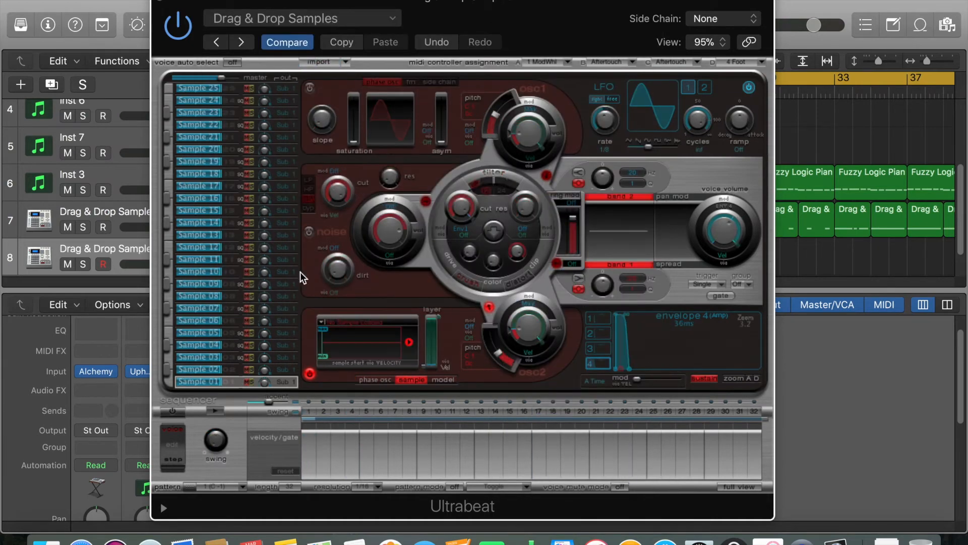
mouse_move(498, 110)
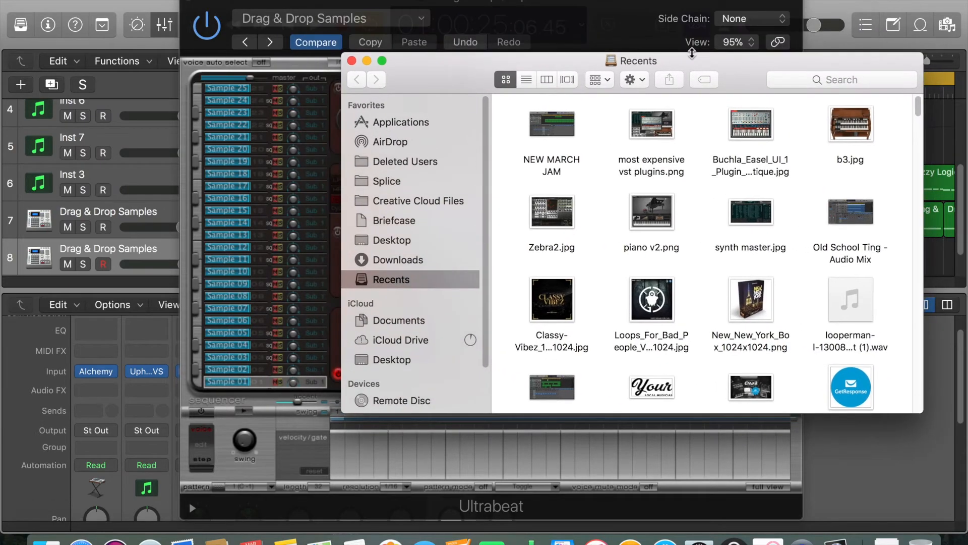
type("kick")
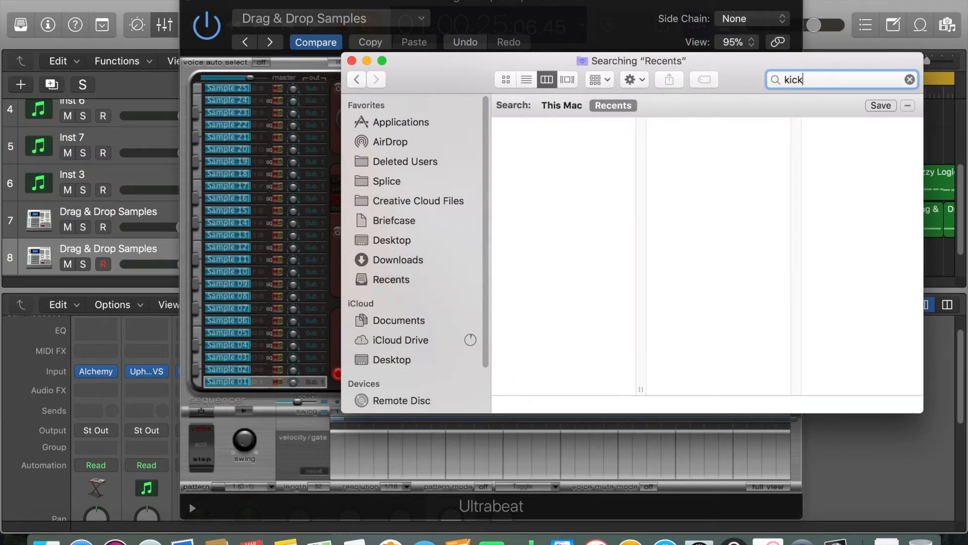
left_click(560, 104)
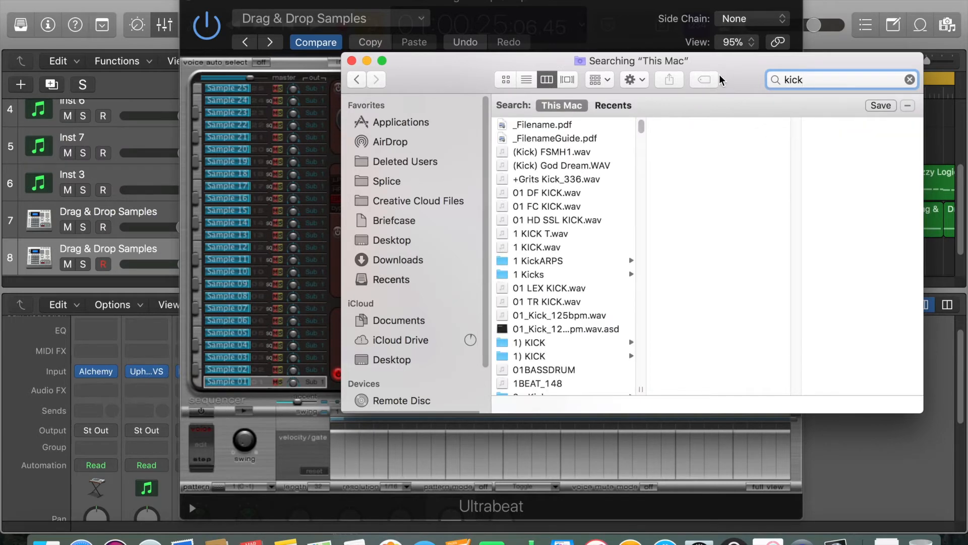
Select 1 KICK.wav from the results and position it beside Ultrabeat's Sample 01 slot.
left_click(583, 256)
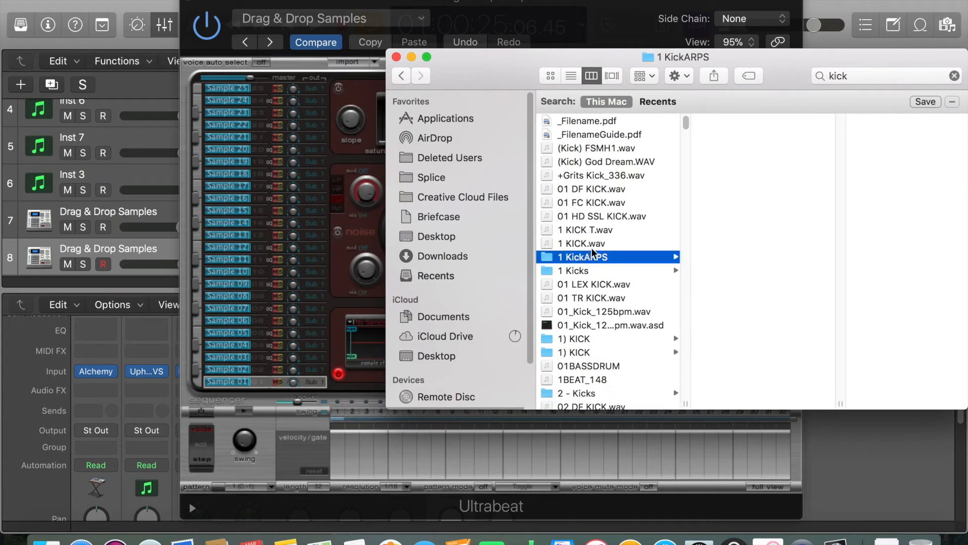
left_click(581, 243)
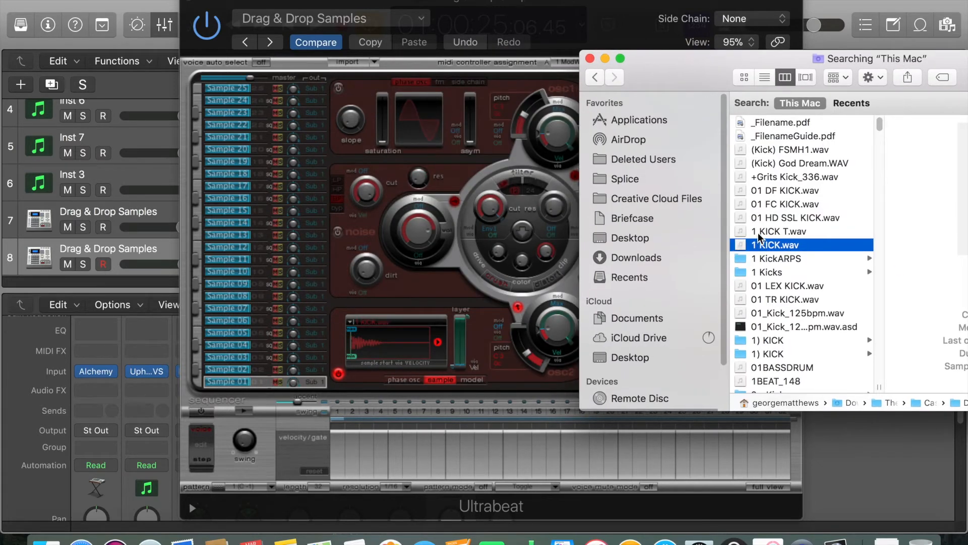
mouse_move(796, 233)
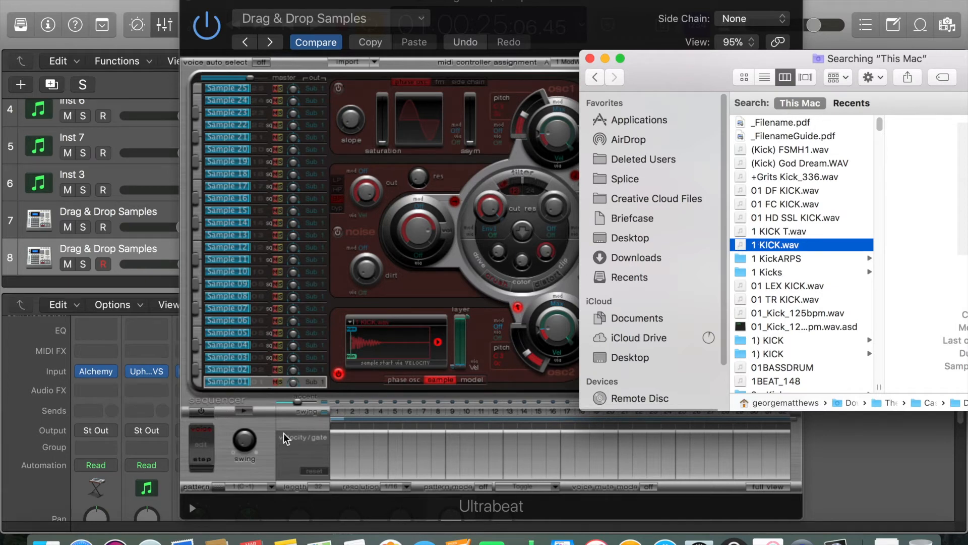
mouse_move(422, 352)
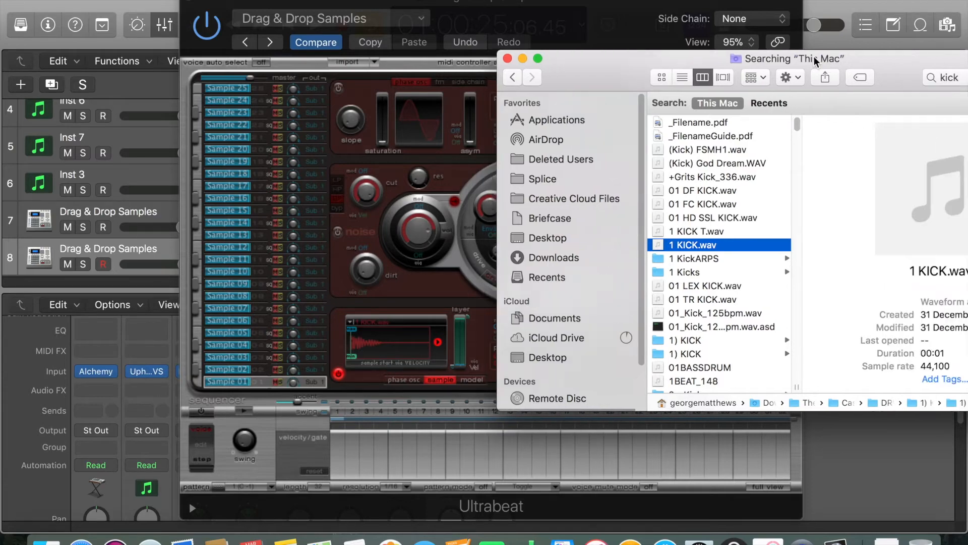
left_click_drag(679, 59, 679, 24)
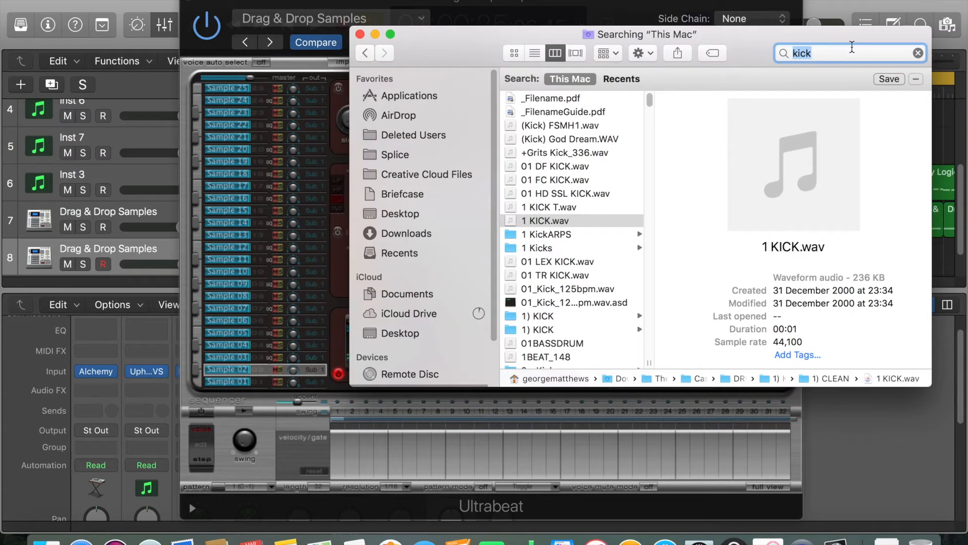
Search for 'snare' and select a 9th Wonder Drum Kit snare for Ultrabeat's Sample 02.
type("sn")
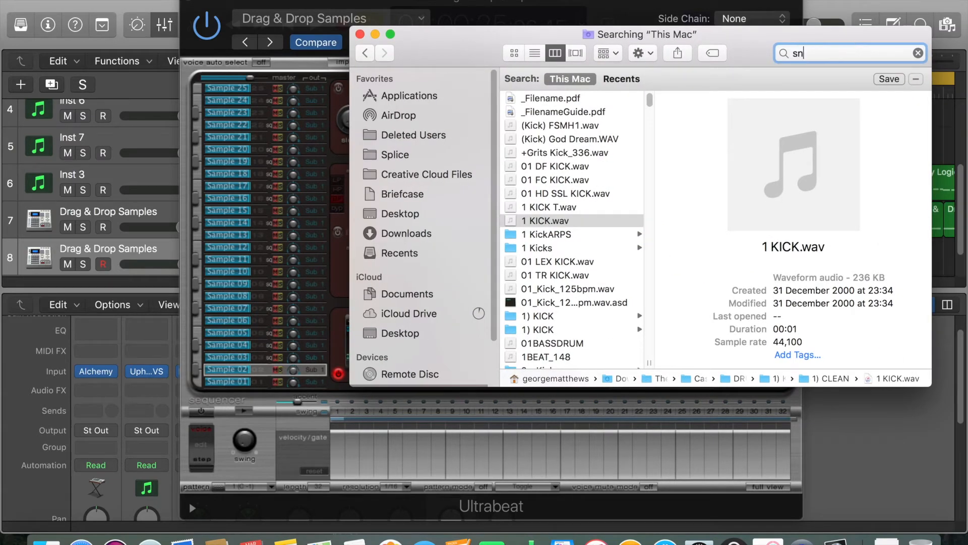
type("a")
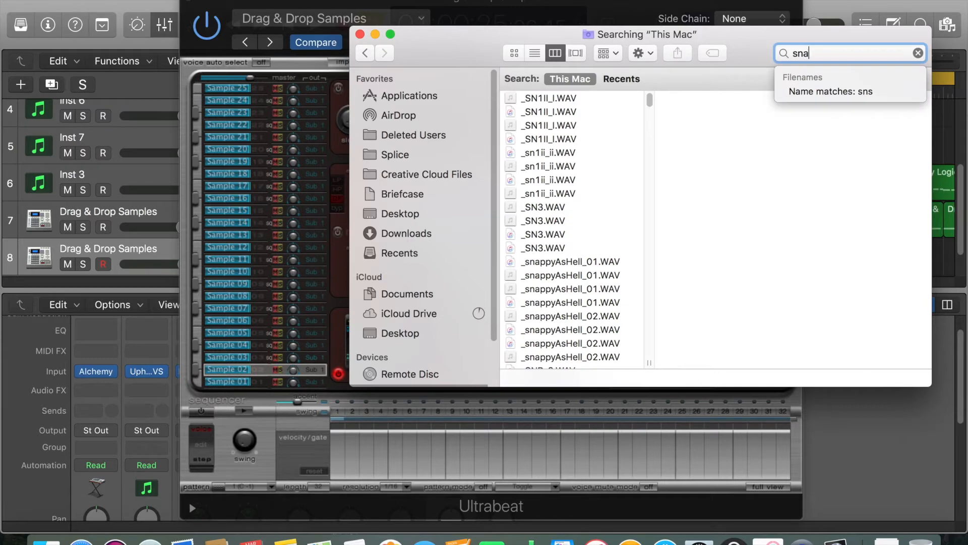
type("re")
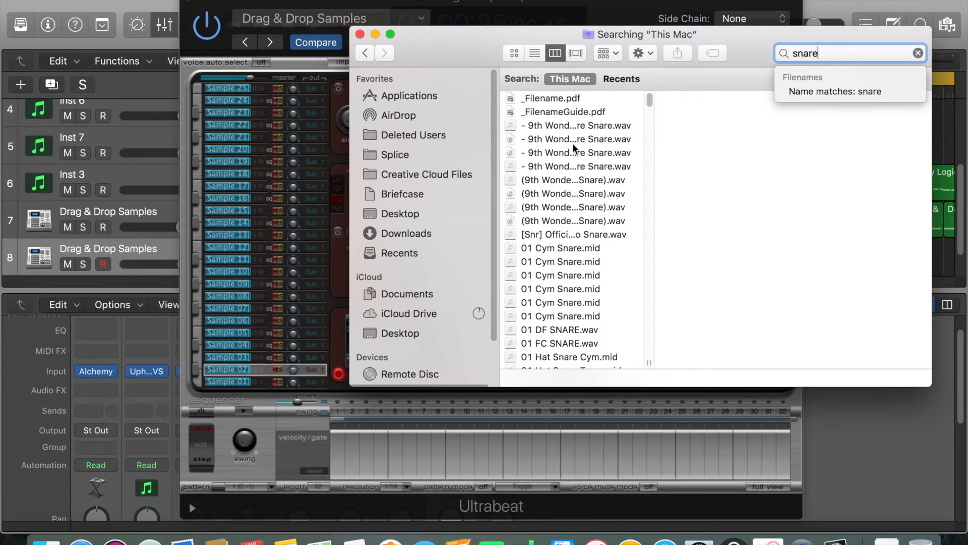
left_click(578, 152)
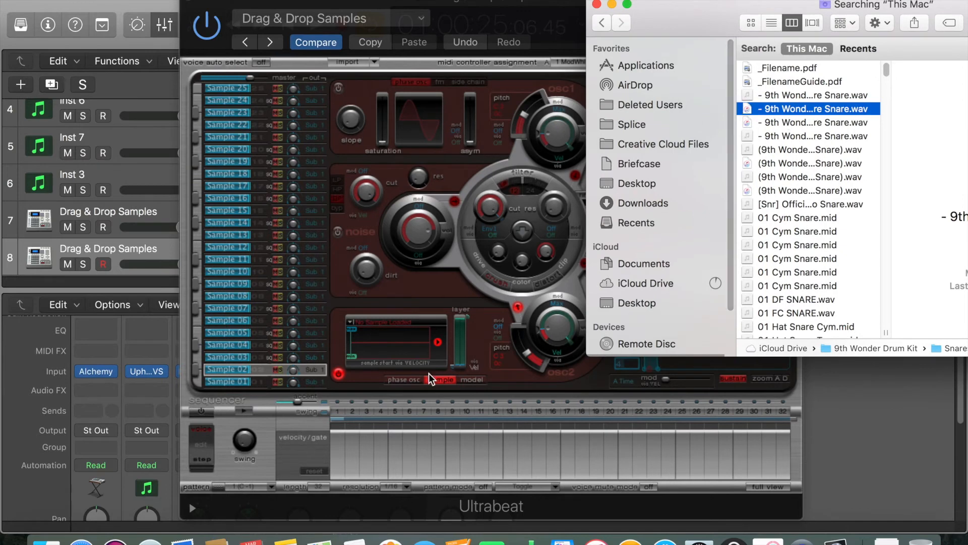
mouse_move(788, 123)
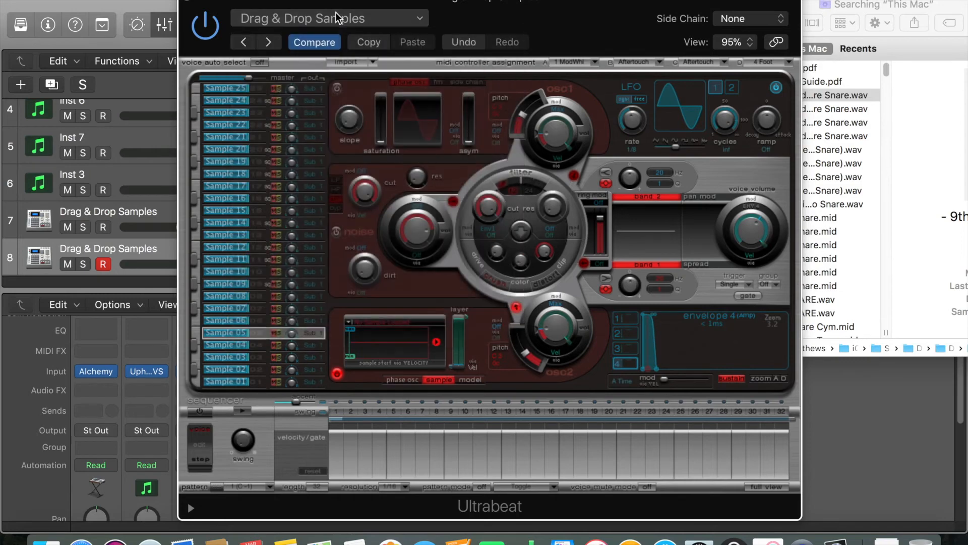
mouse_move(289, 212)
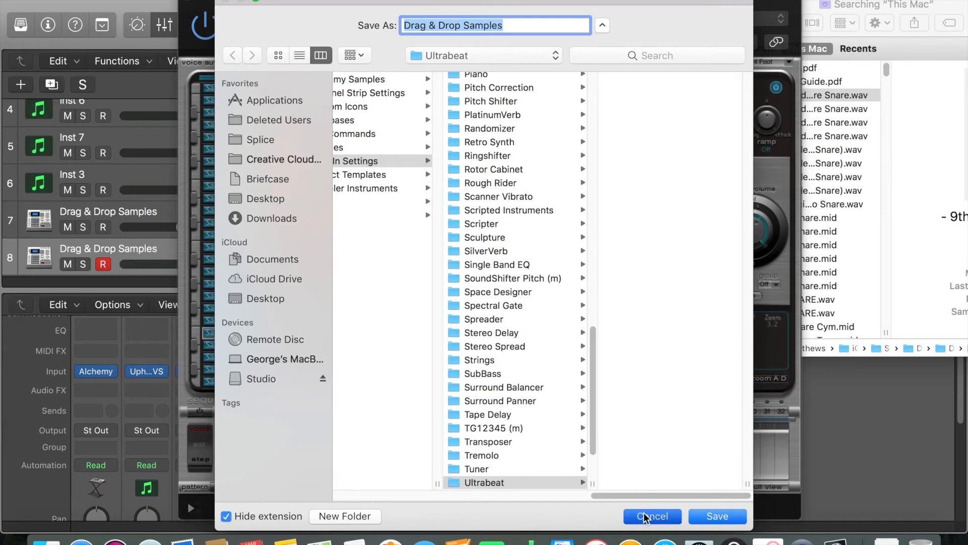
Save the kit as the Drag & Drop Samples Ultrabeat patch.
left_click(651, 516)
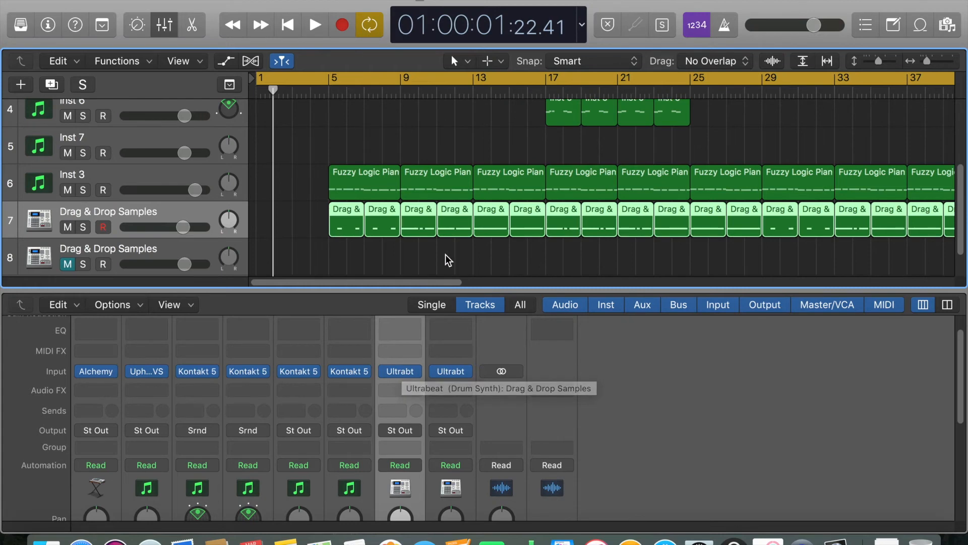
Inspect the bar-9 region's notes, then reopen Ultrabeat from the Mixer on track 7.
left_click(418, 221)
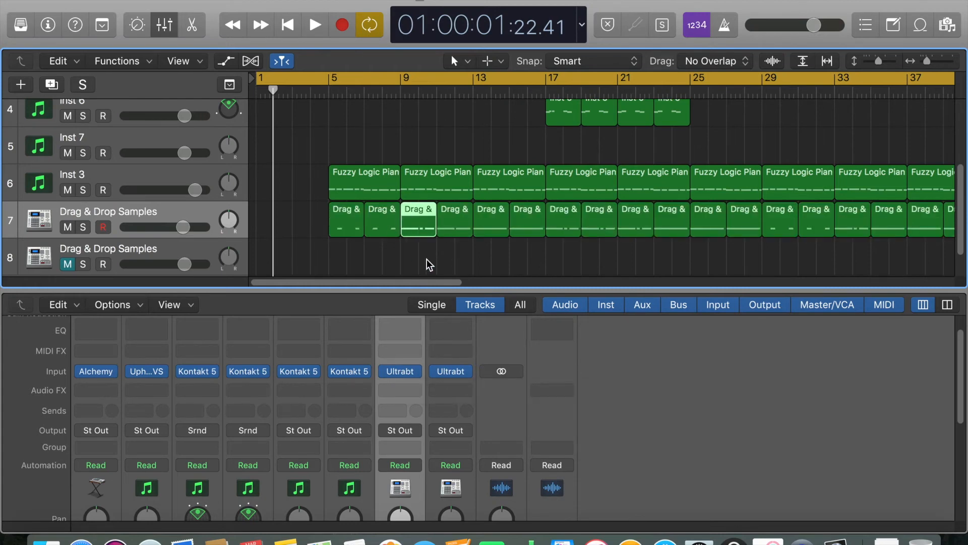
double_click(417, 219)
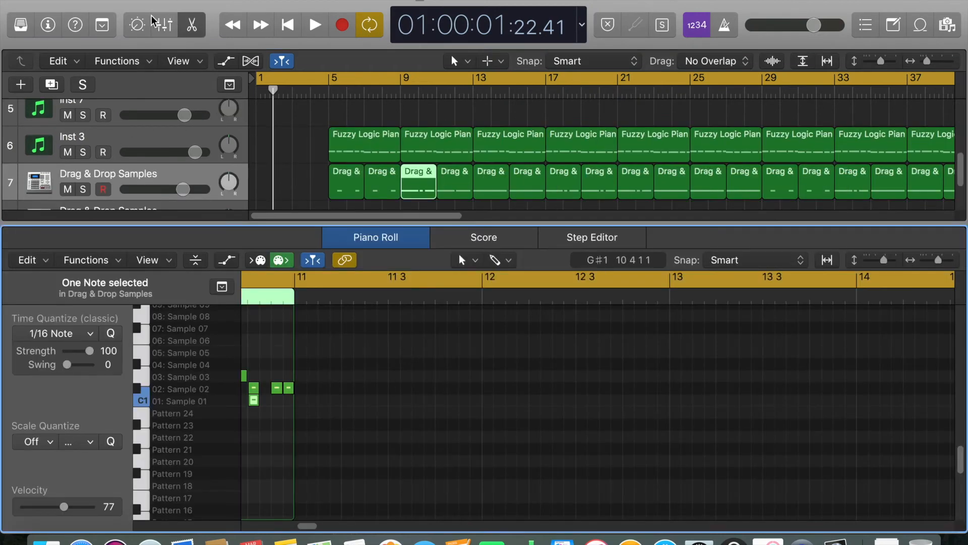
left_click(164, 24)
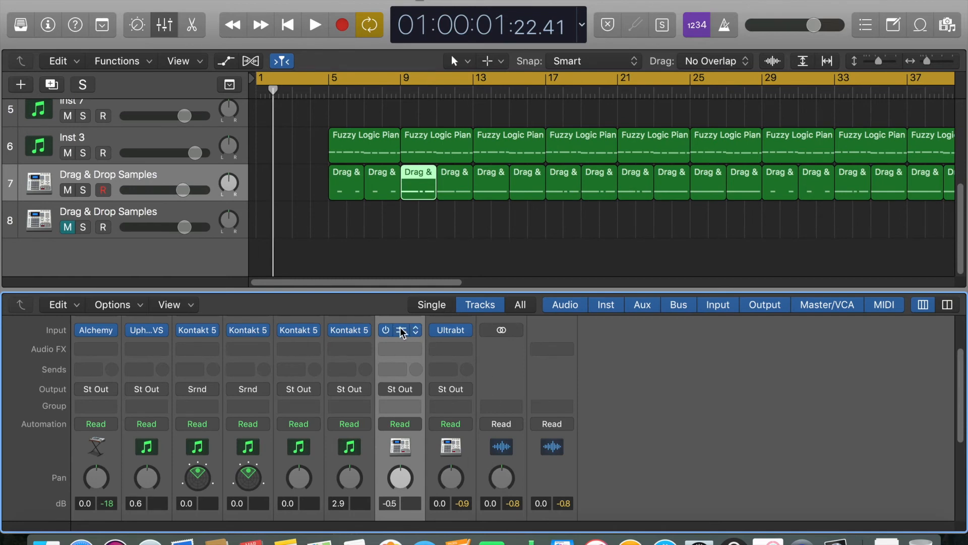
double_click(399, 446)
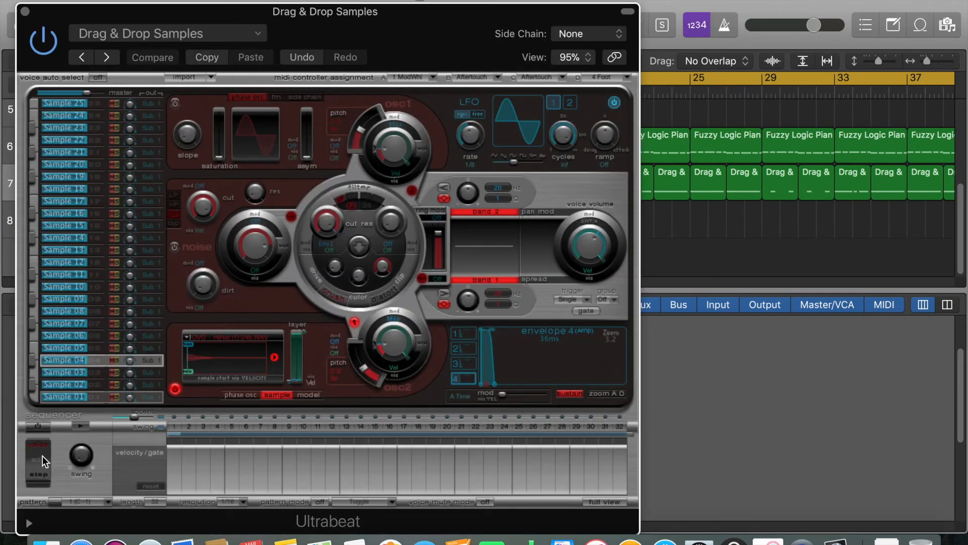
Audition the kick, snare and fourth drum sounds in Ultrabeat, then close its window.
left_click(63, 396)
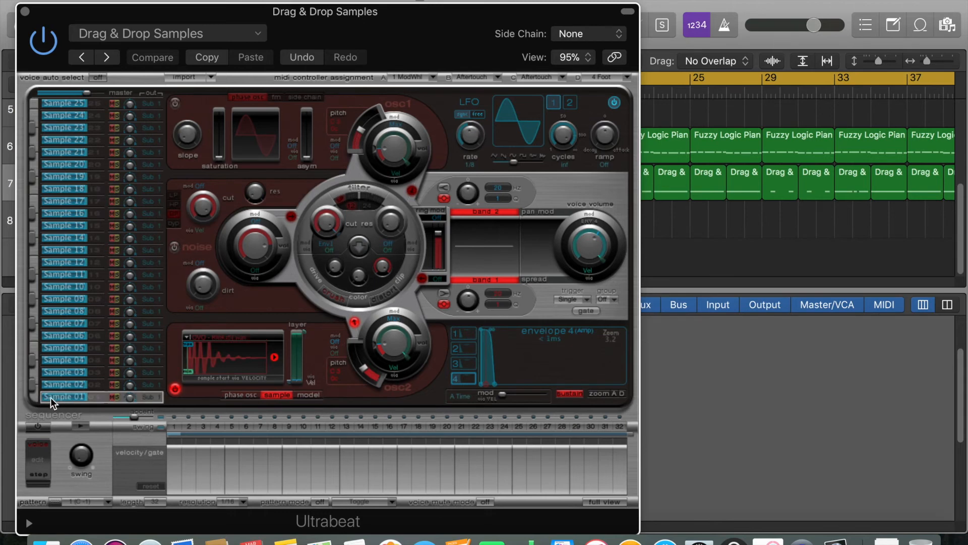
left_click(64, 384)
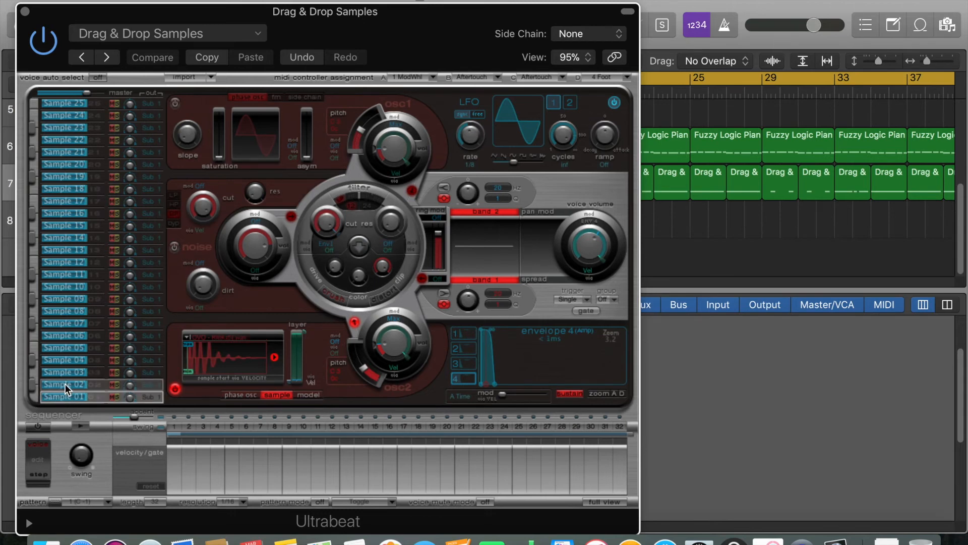
left_click(64, 383)
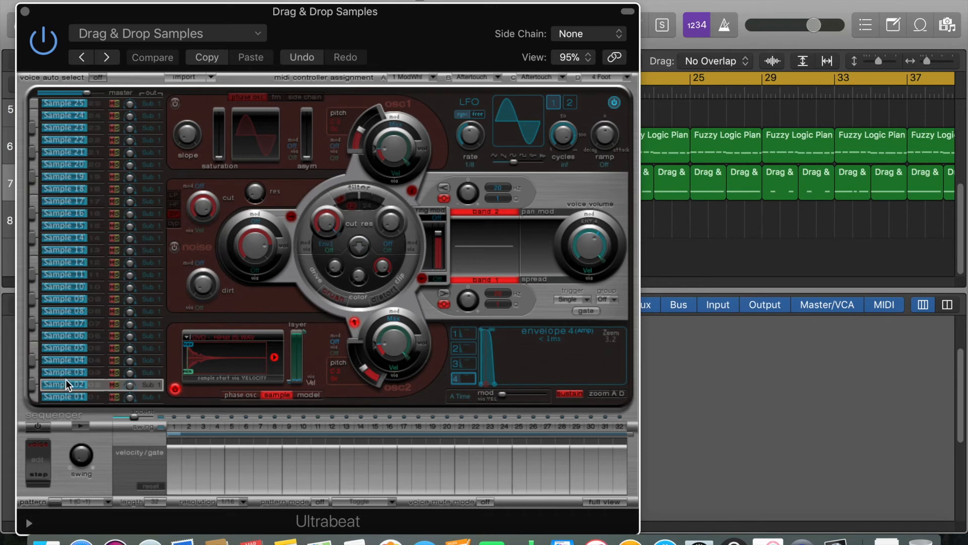
left_click(70, 360)
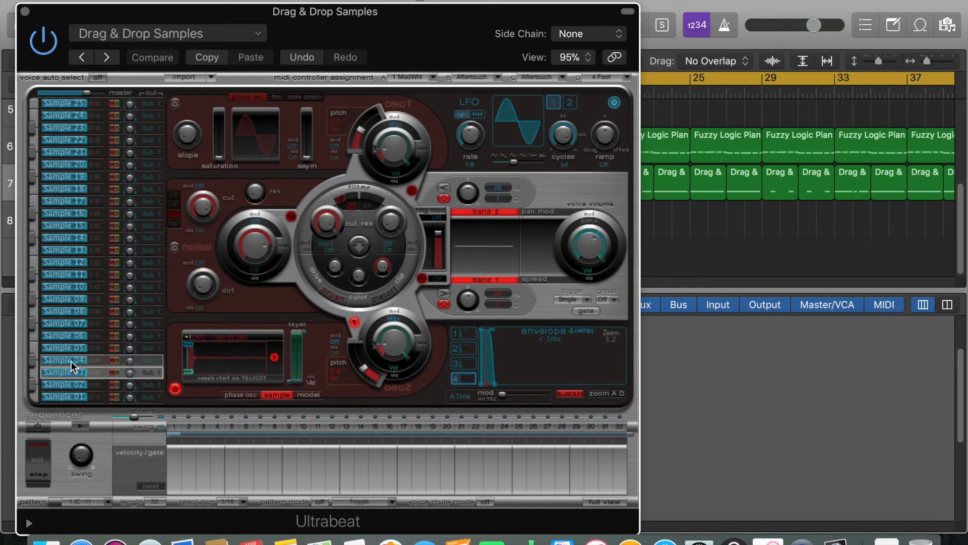
left_click(63, 348)
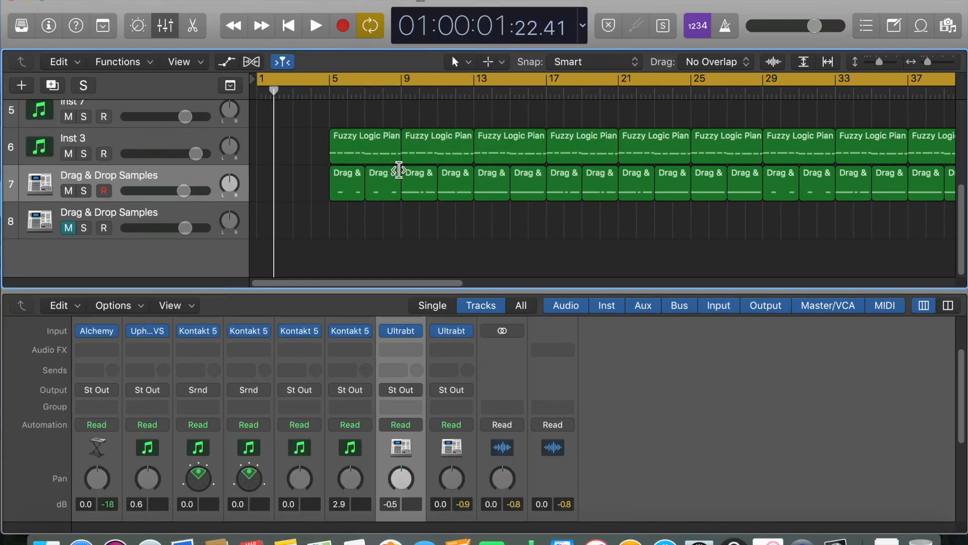
Open the bar-9 region in the Piano Roll and widen the horizontal zoom on its notes.
double_click(419, 183)
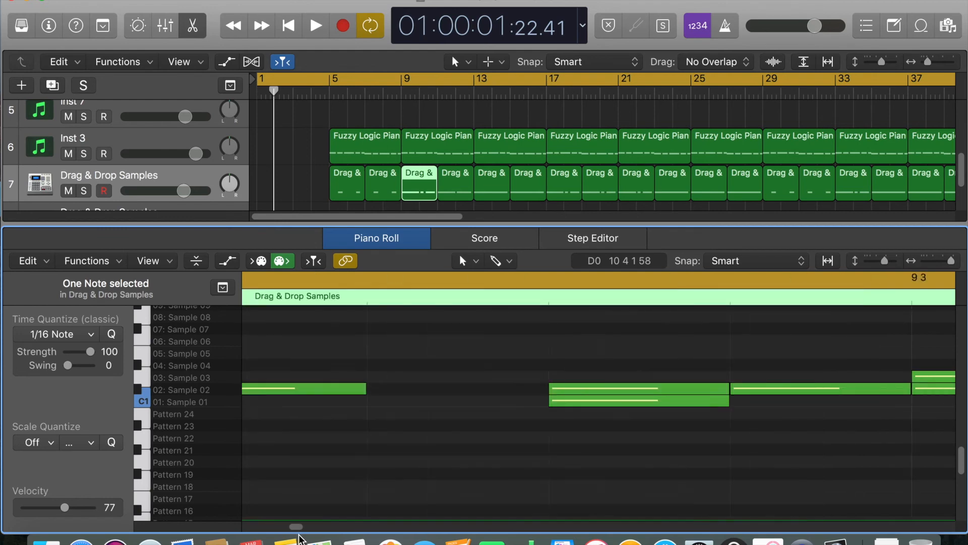
scroll("right", 3)
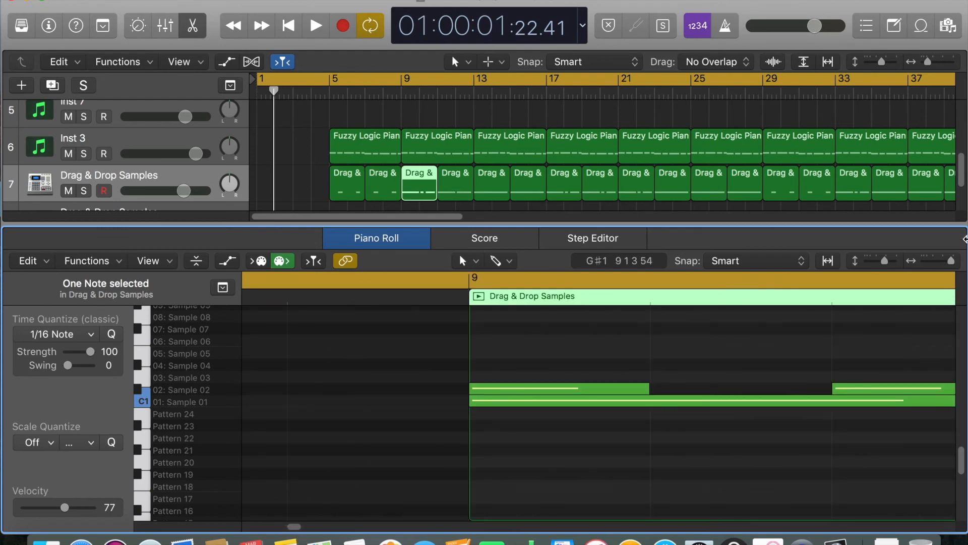
left_click(949, 260)
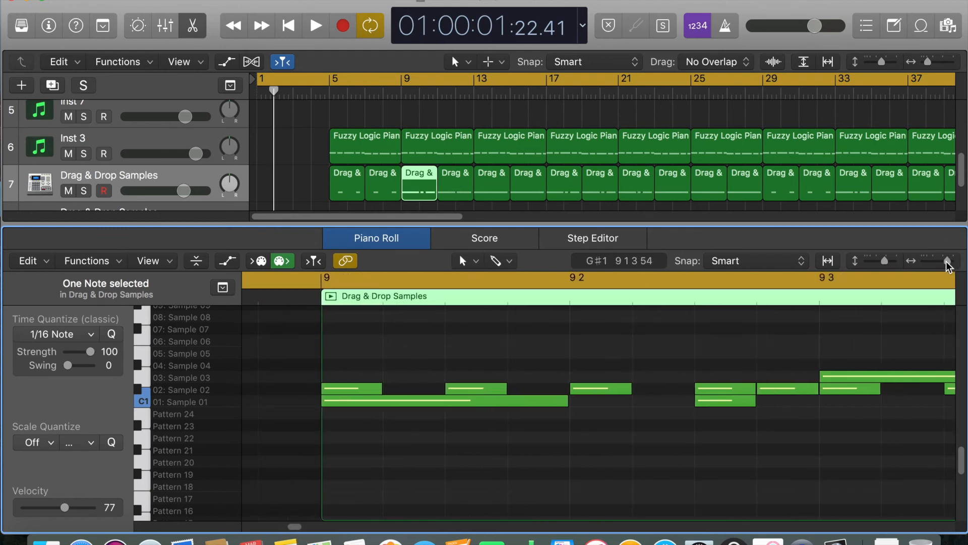